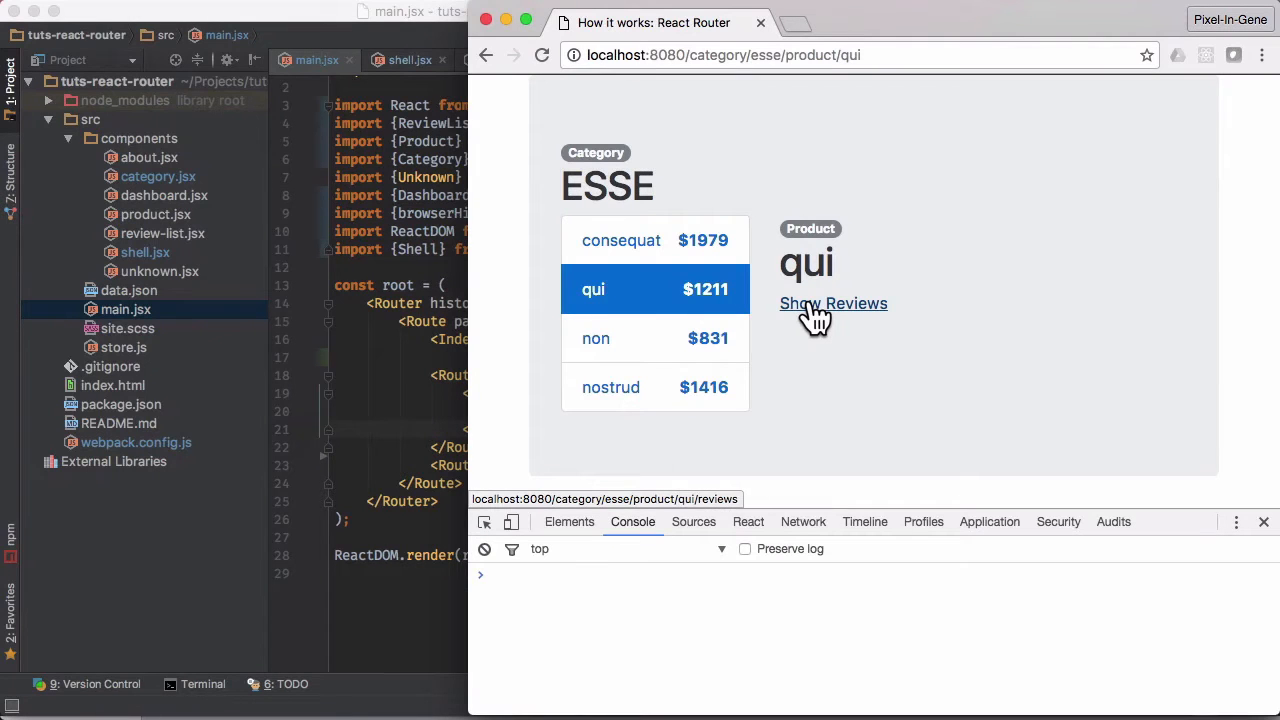
- Reveal the 4 reviews on the qui product page, then bring up product.jsx routing code in WebStorm
click(832, 304)
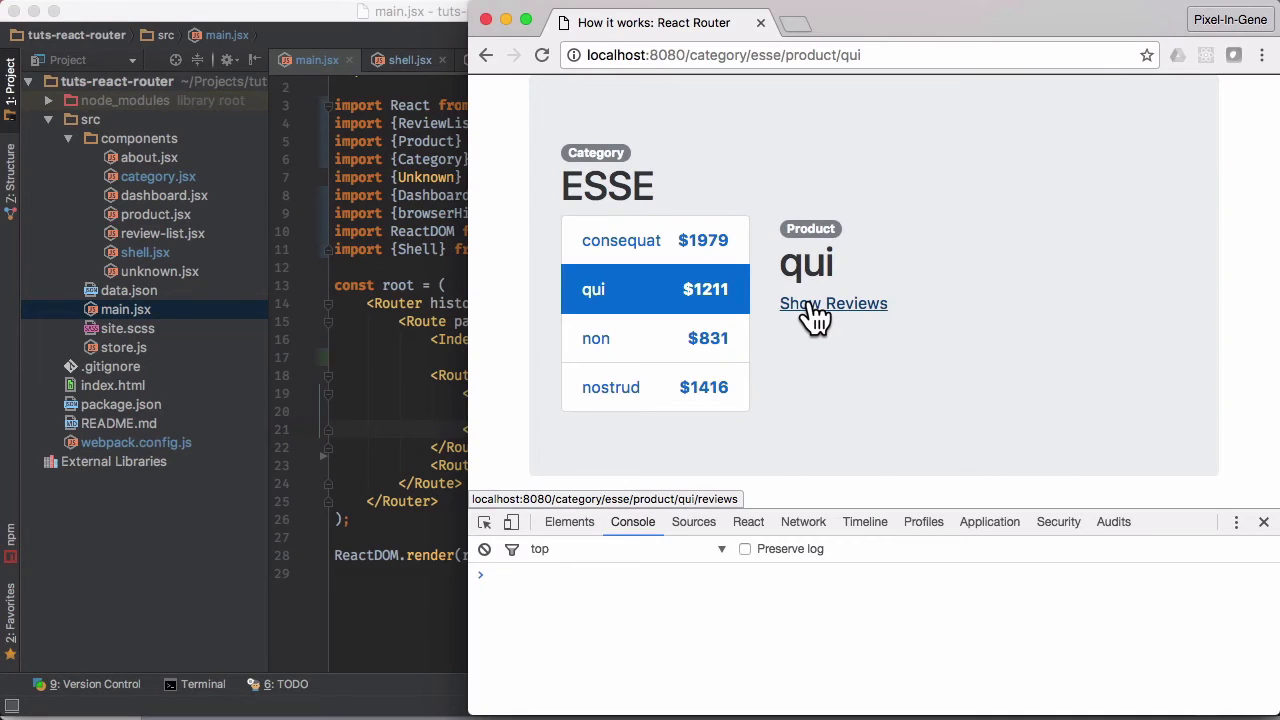
click(832, 304)
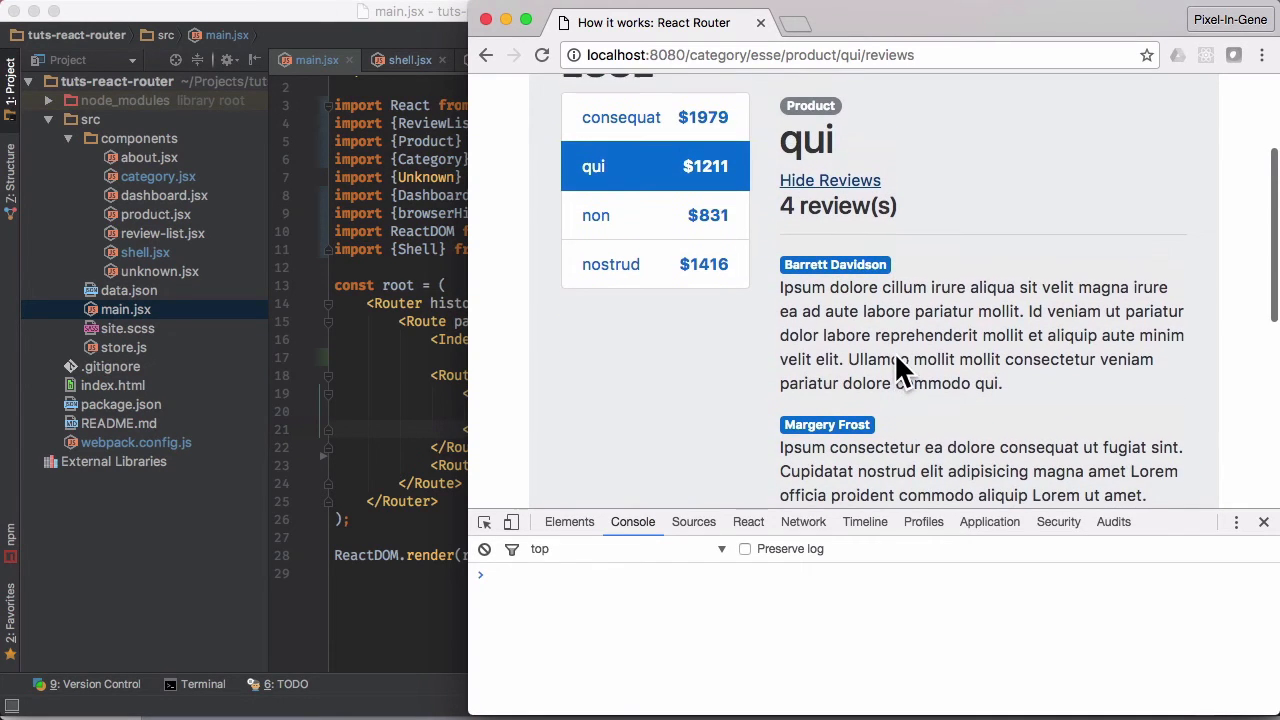
mouse_move(876, 56)
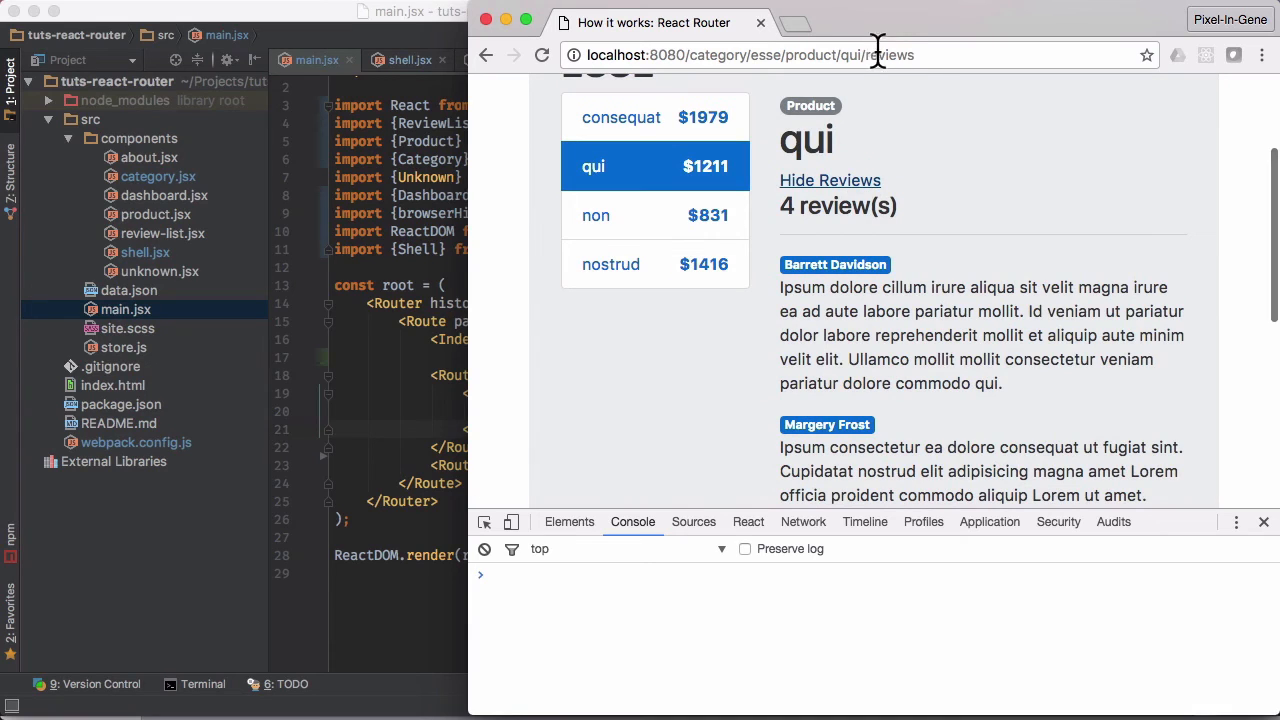
click(828, 180)
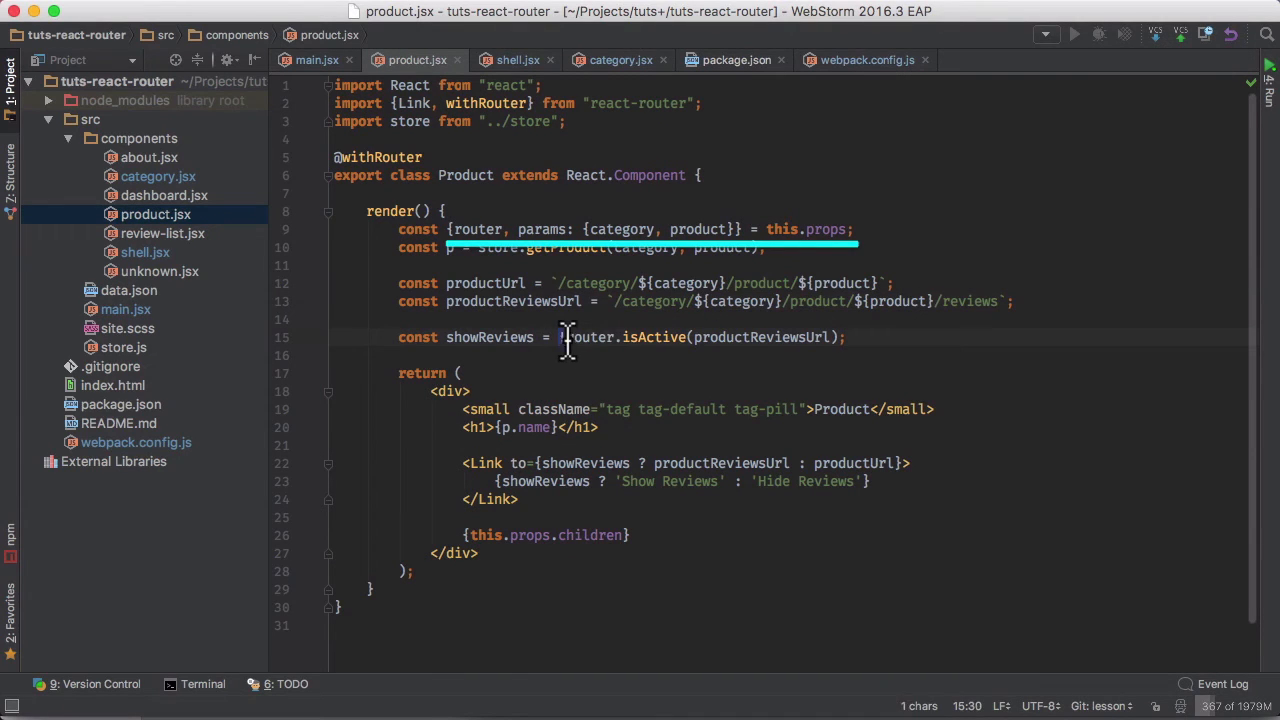
text(!)
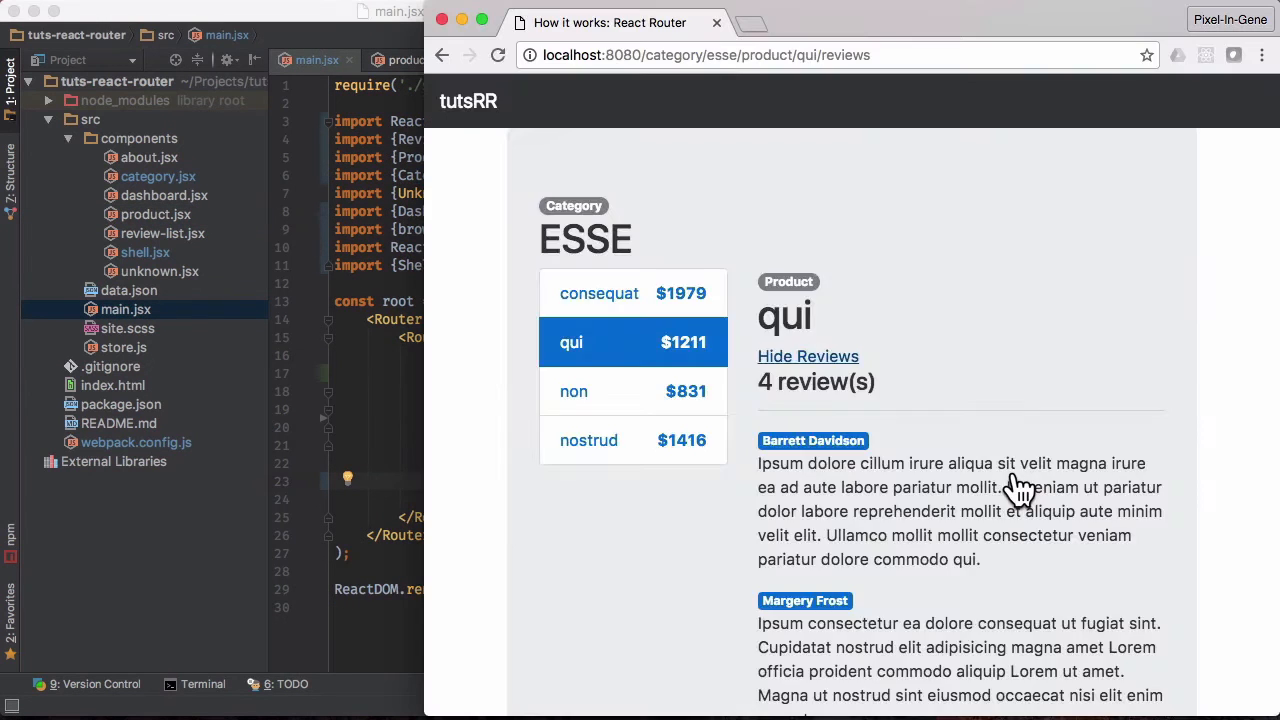
- Scroll the qui reviews page in Chrome to show all four reviews down to the footer
scroll(down, 3)
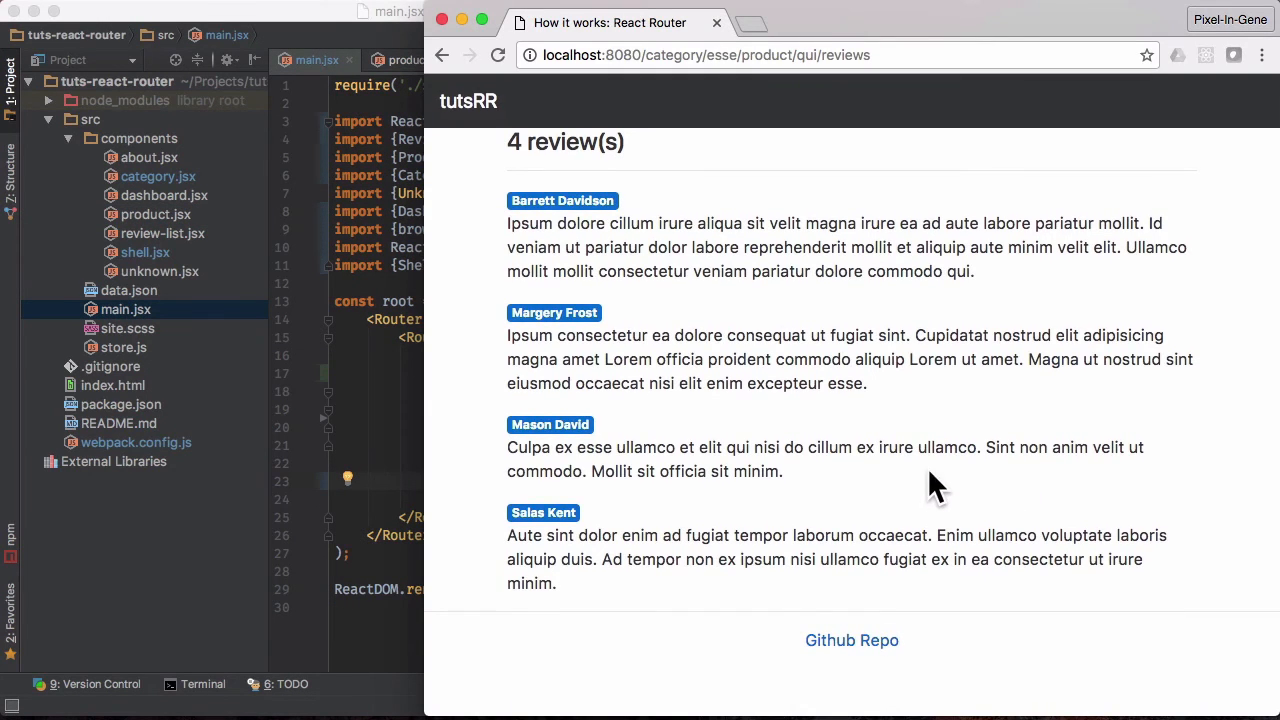